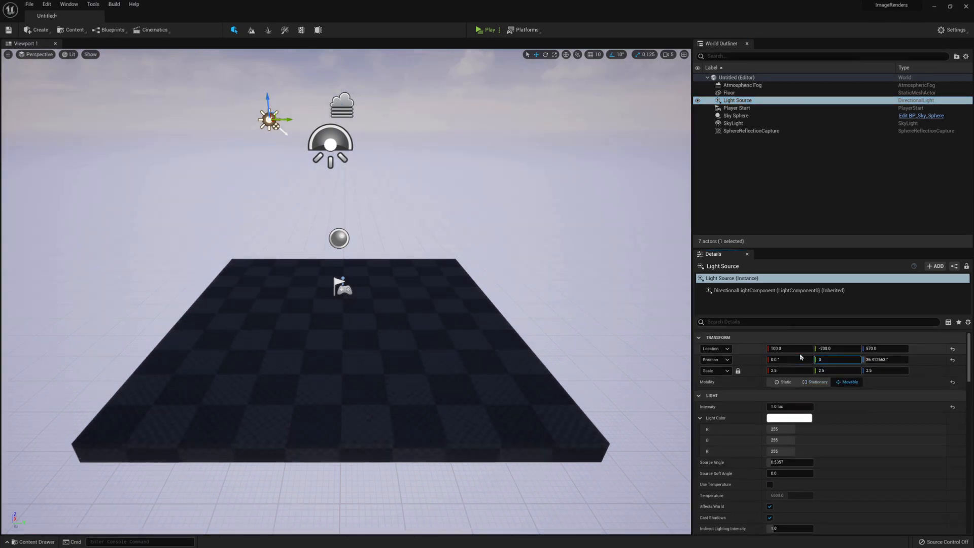
# Show the Blueprints dropdown with the Open Level Blueprint option.
pyautogui.click(112, 30)
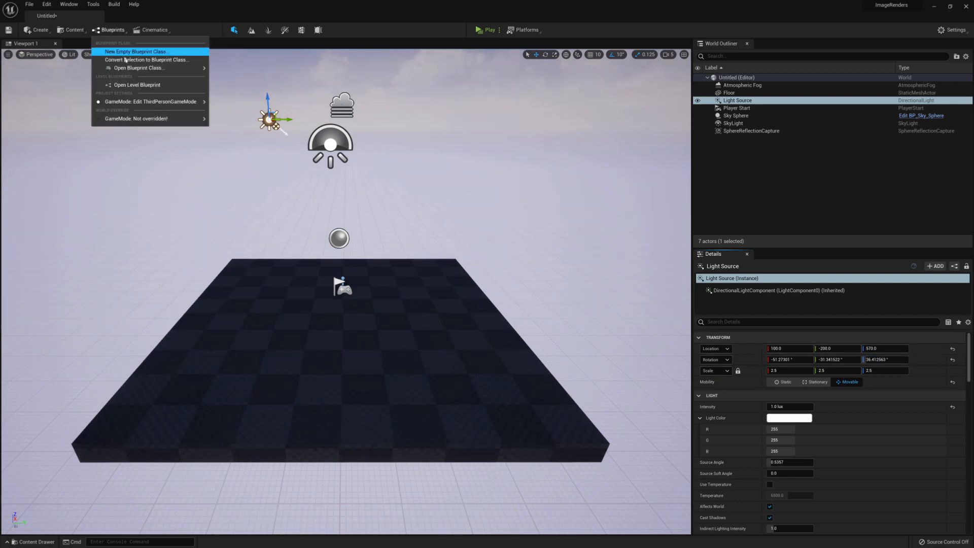
# In the level blueprint, add a Float variable 'speed' defaulting to 20 with its getter node.
pyautogui.click(137, 85)
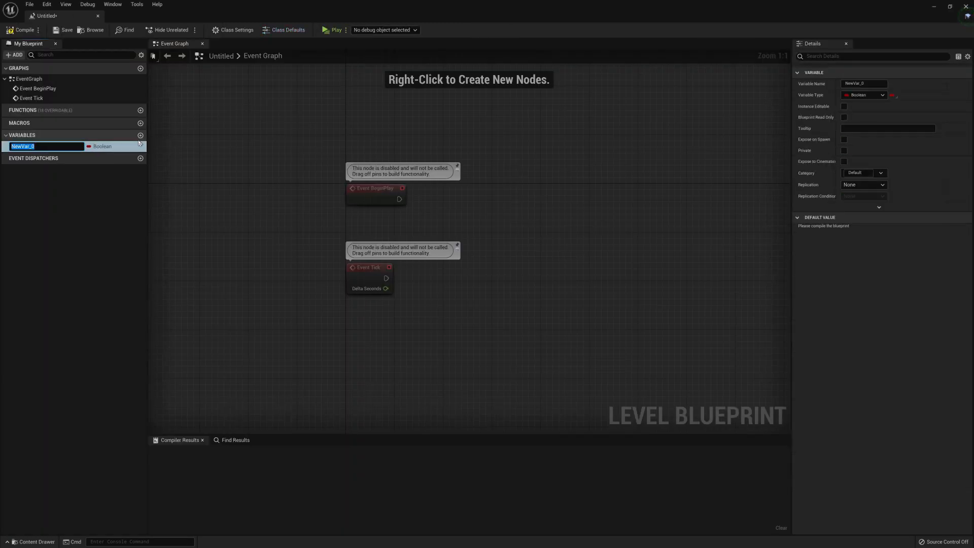
pyautogui.write('speed')
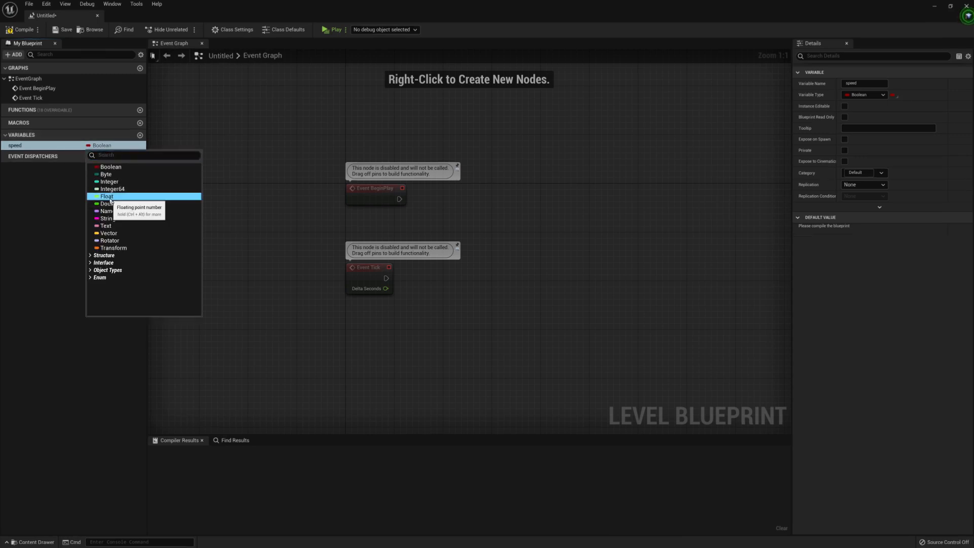
pyautogui.click(106, 196)
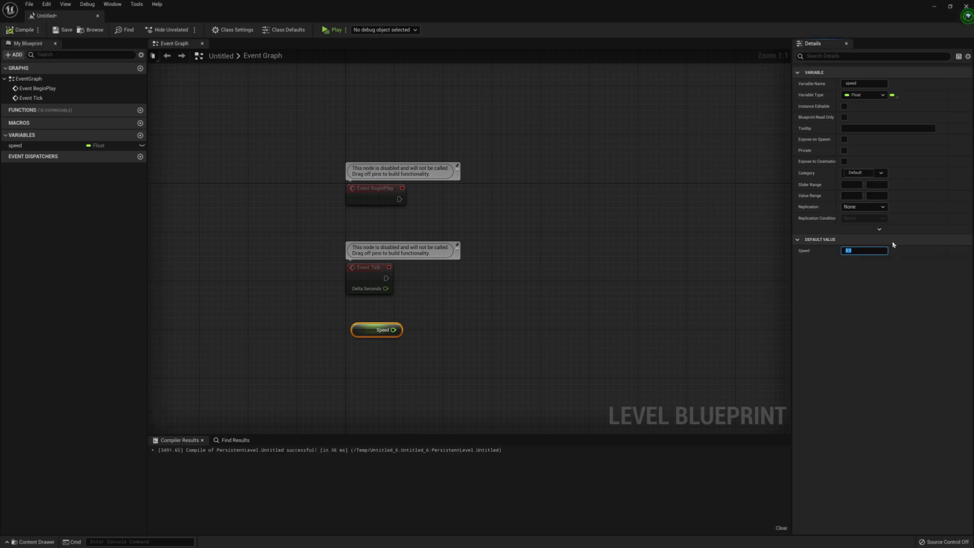
pyautogui.write('20')
pyautogui.write('m')
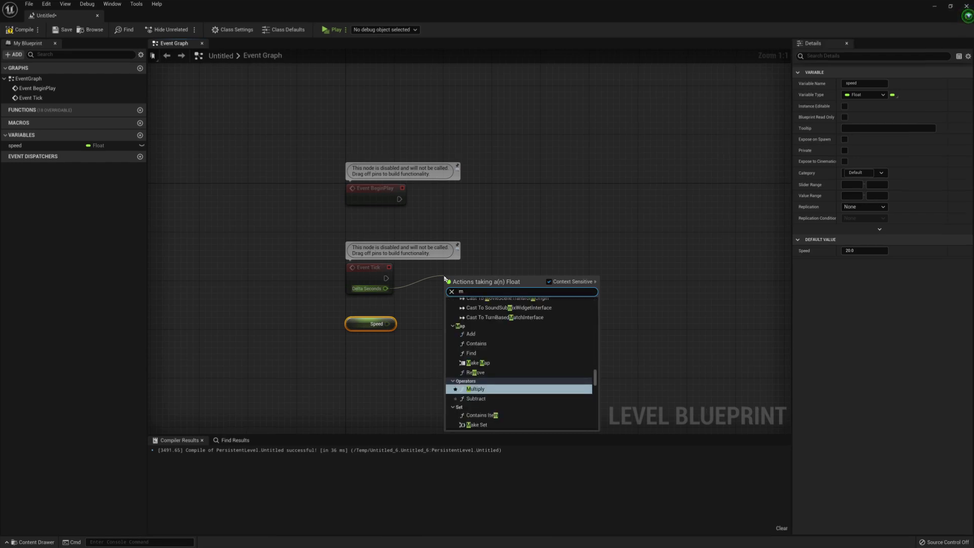
# Multiply Delta Seconds by speed and wire the product into Make Rotator's Y (Pitch).
pyautogui.click(475, 388)
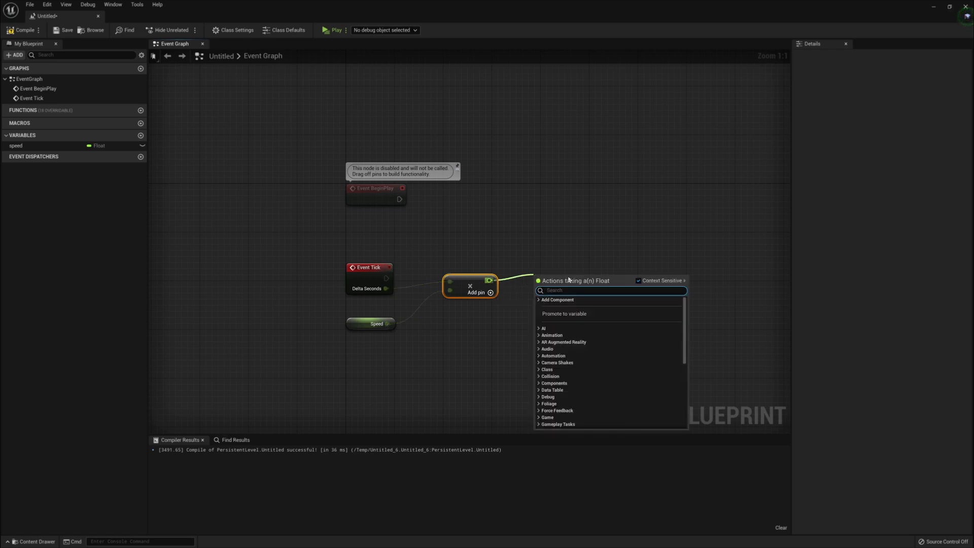
pyautogui.write('make')
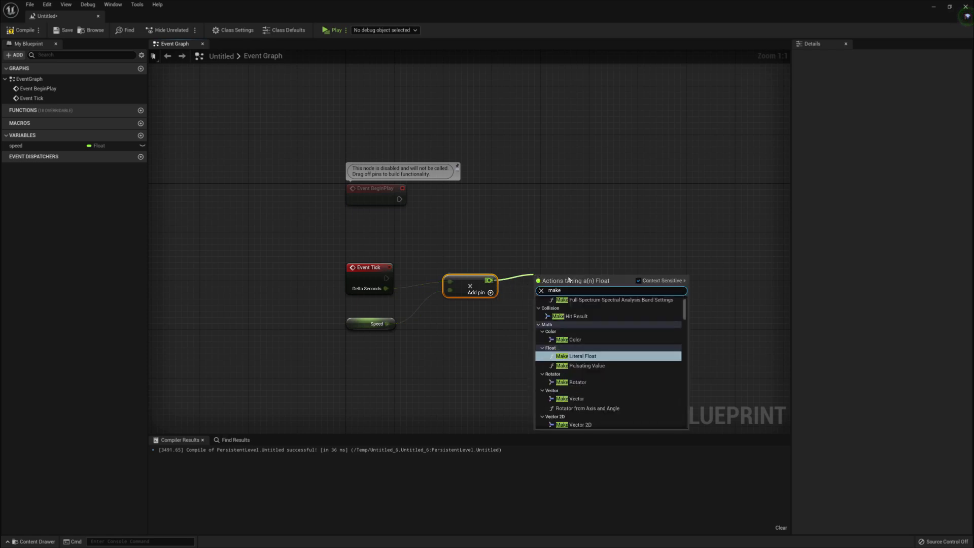
pyautogui.click(569, 381)
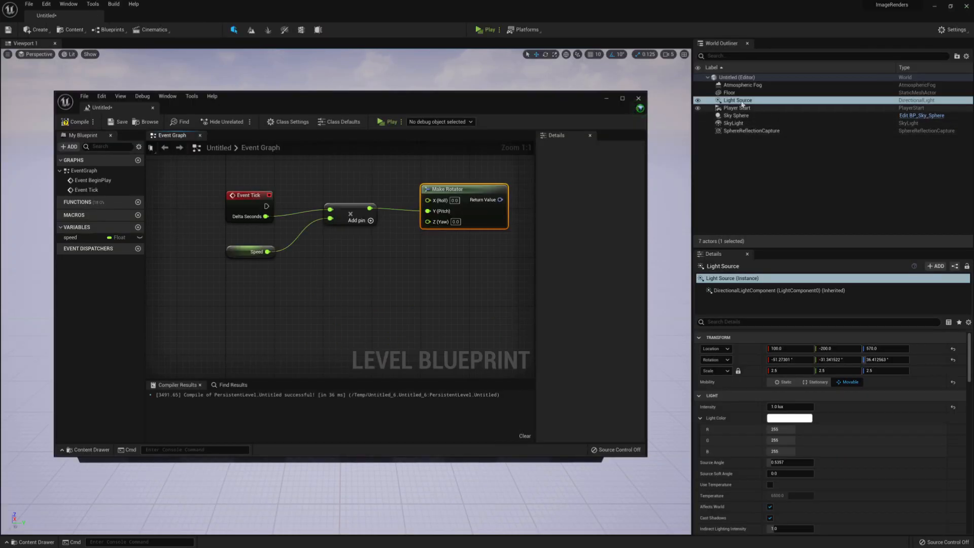
# Create graph references to Light Source and Sky Sphere from the World Outliner selection.
pyautogui.rightClick(257, 292)
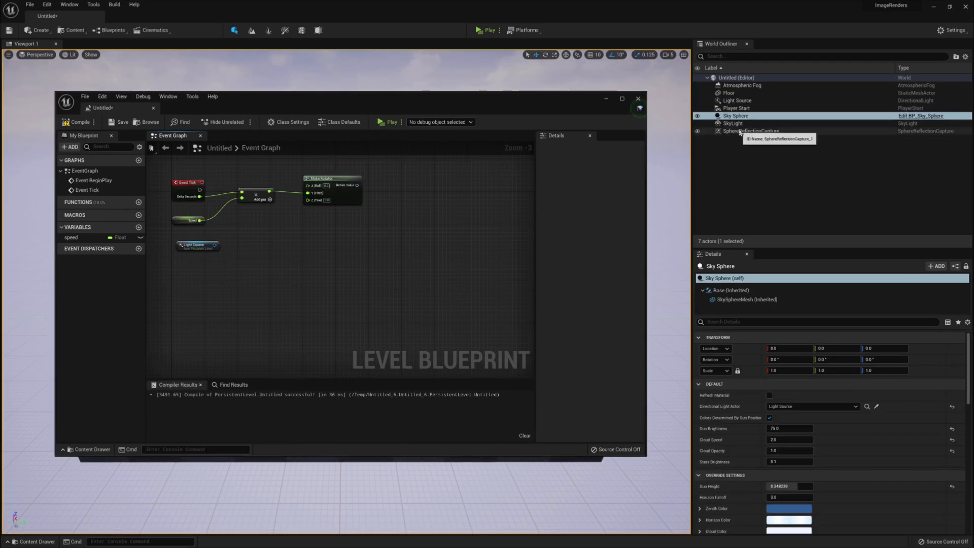
pyautogui.rightClick(399, 318)
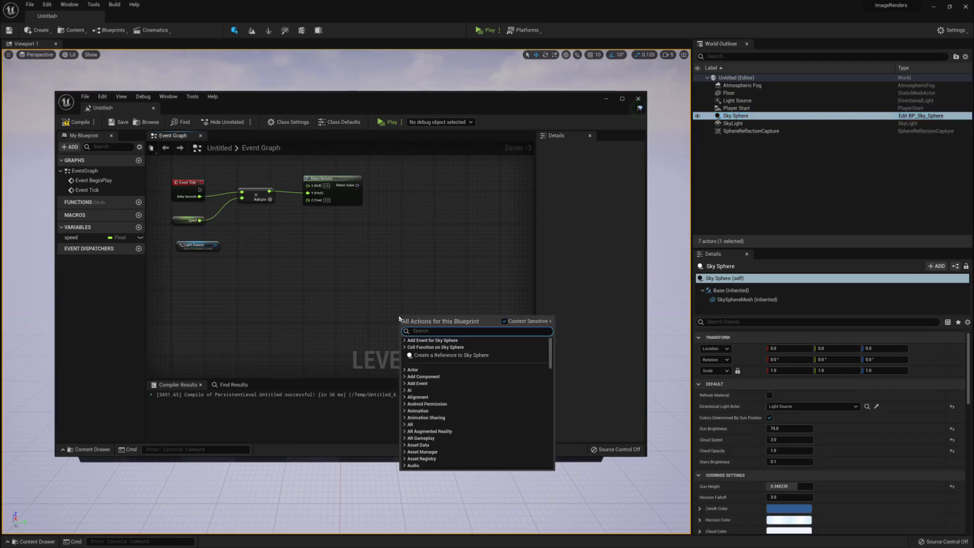
pyautogui.click(451, 356)
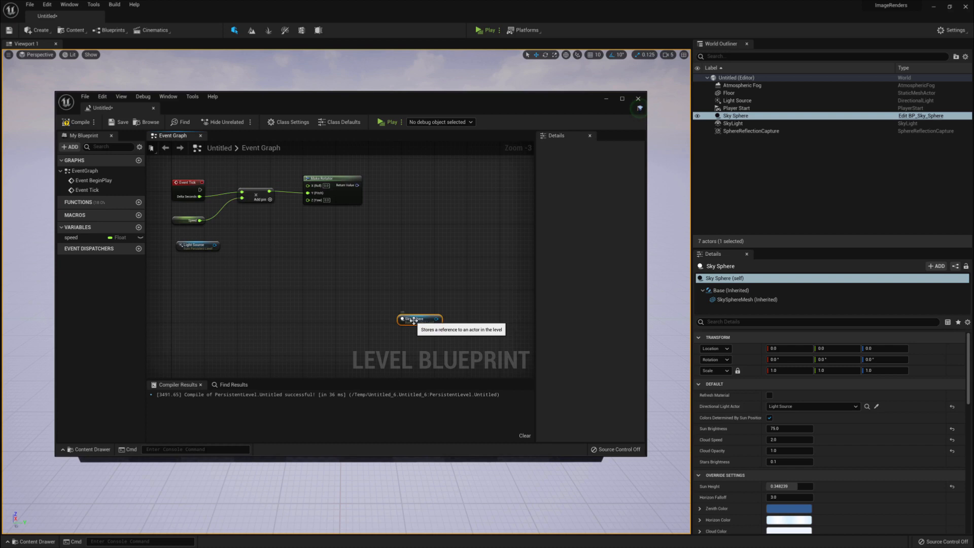
pyautogui.click(622, 99)
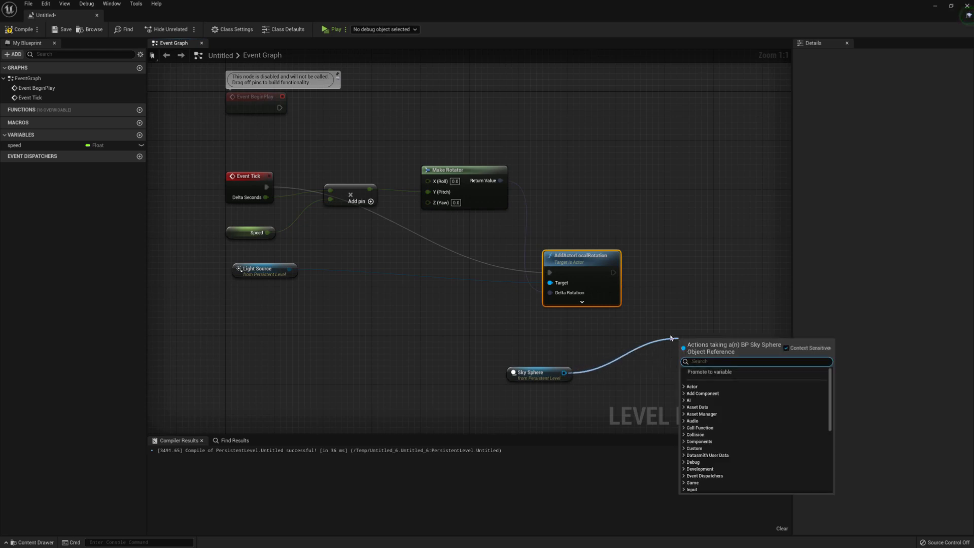
# Call Update Sun Direction on Sky Sphere after the rotation, then play to watch the sunrise.
pyautogui.write('upda')
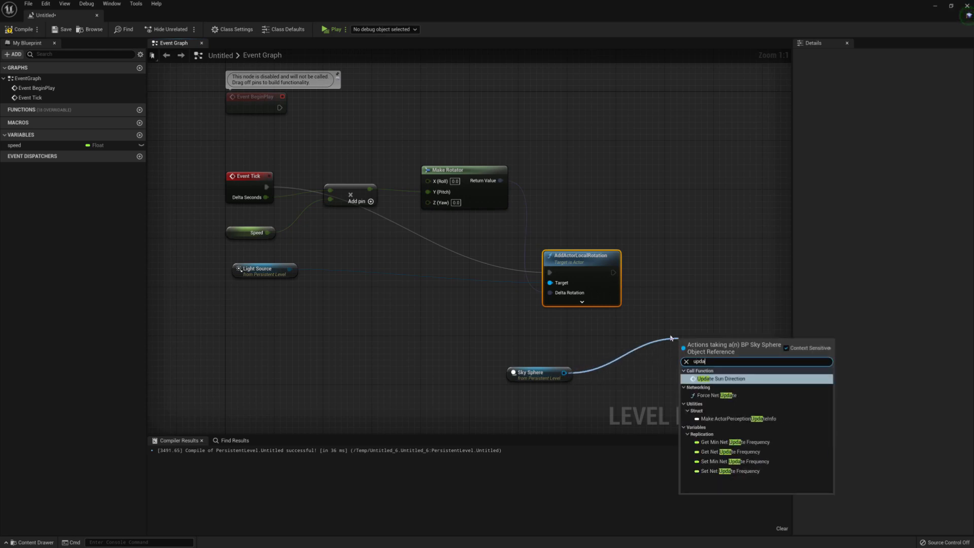
pyautogui.click(720, 378)
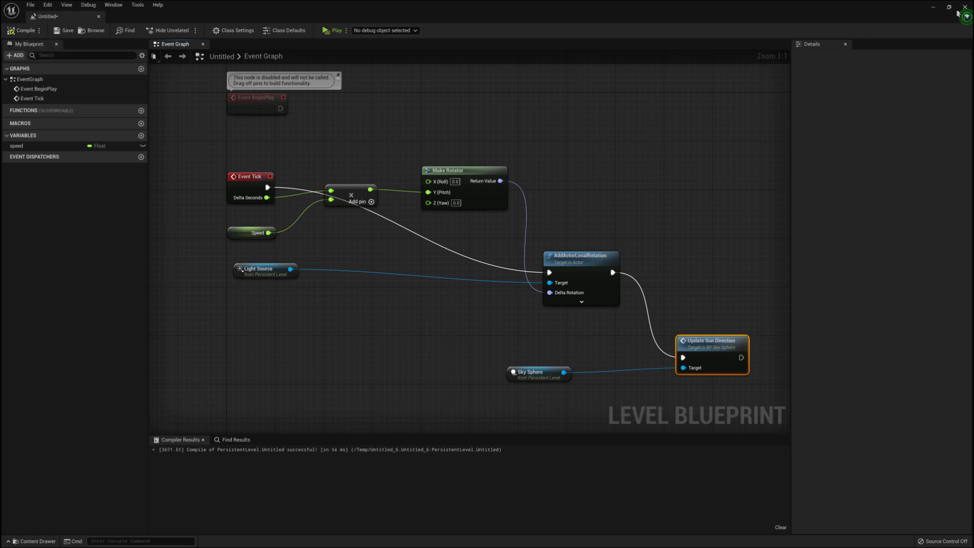
pyautogui.click(334, 29)
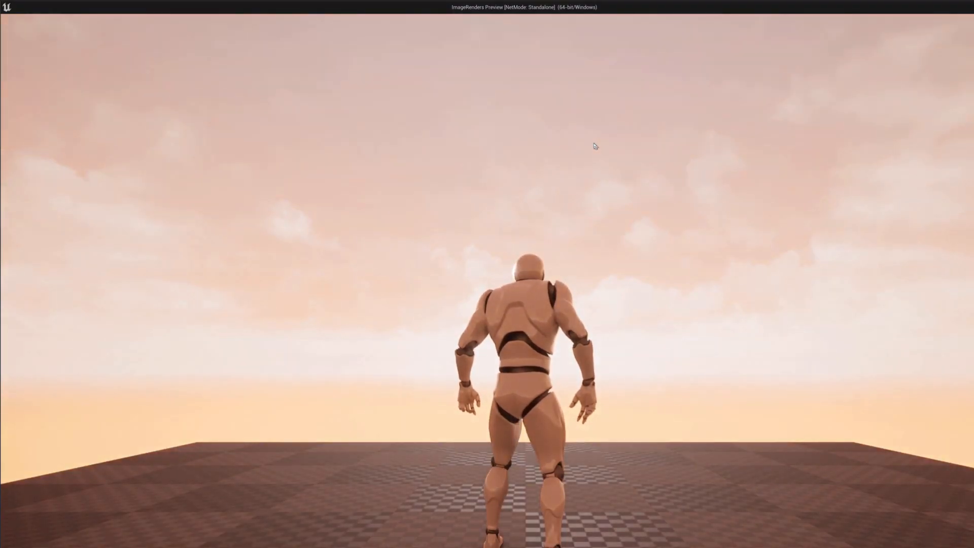